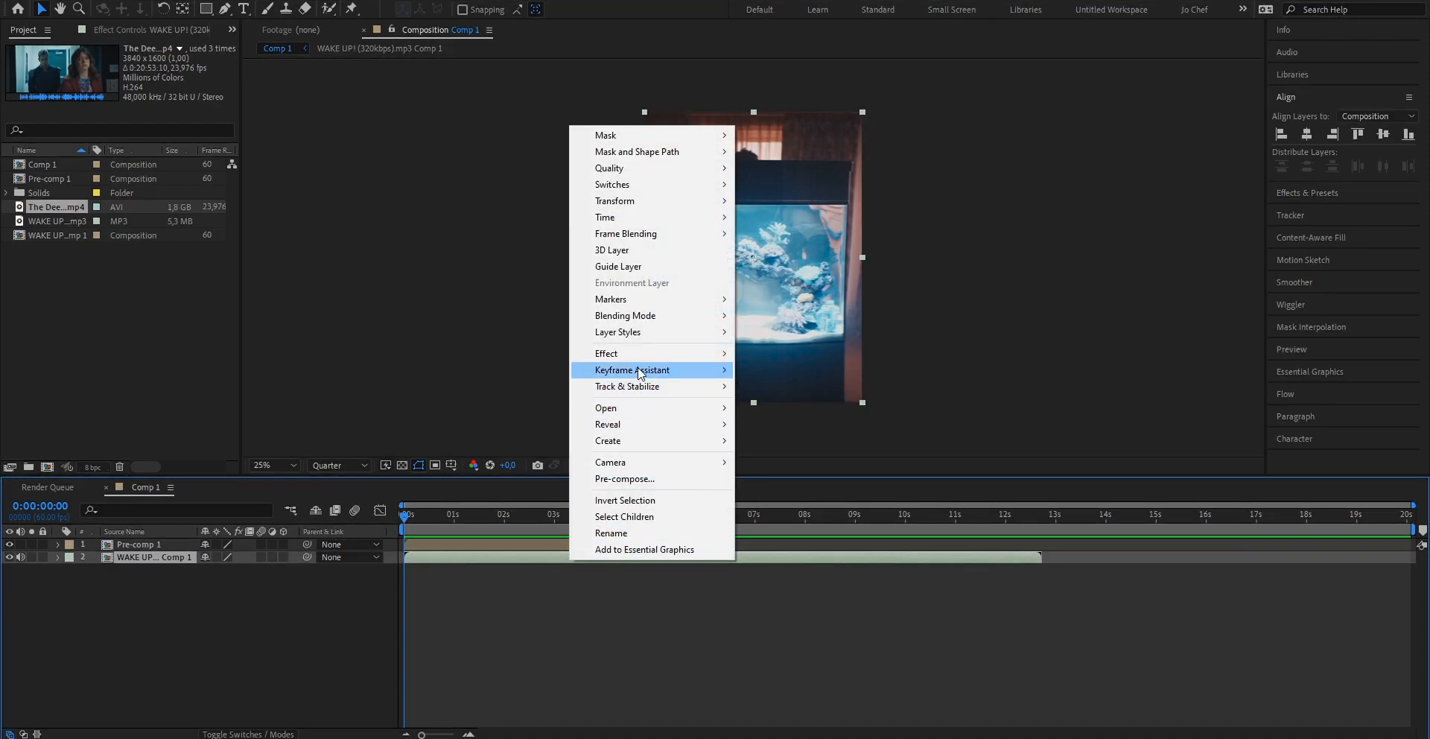
pyautogui.moveTo(633, 369)
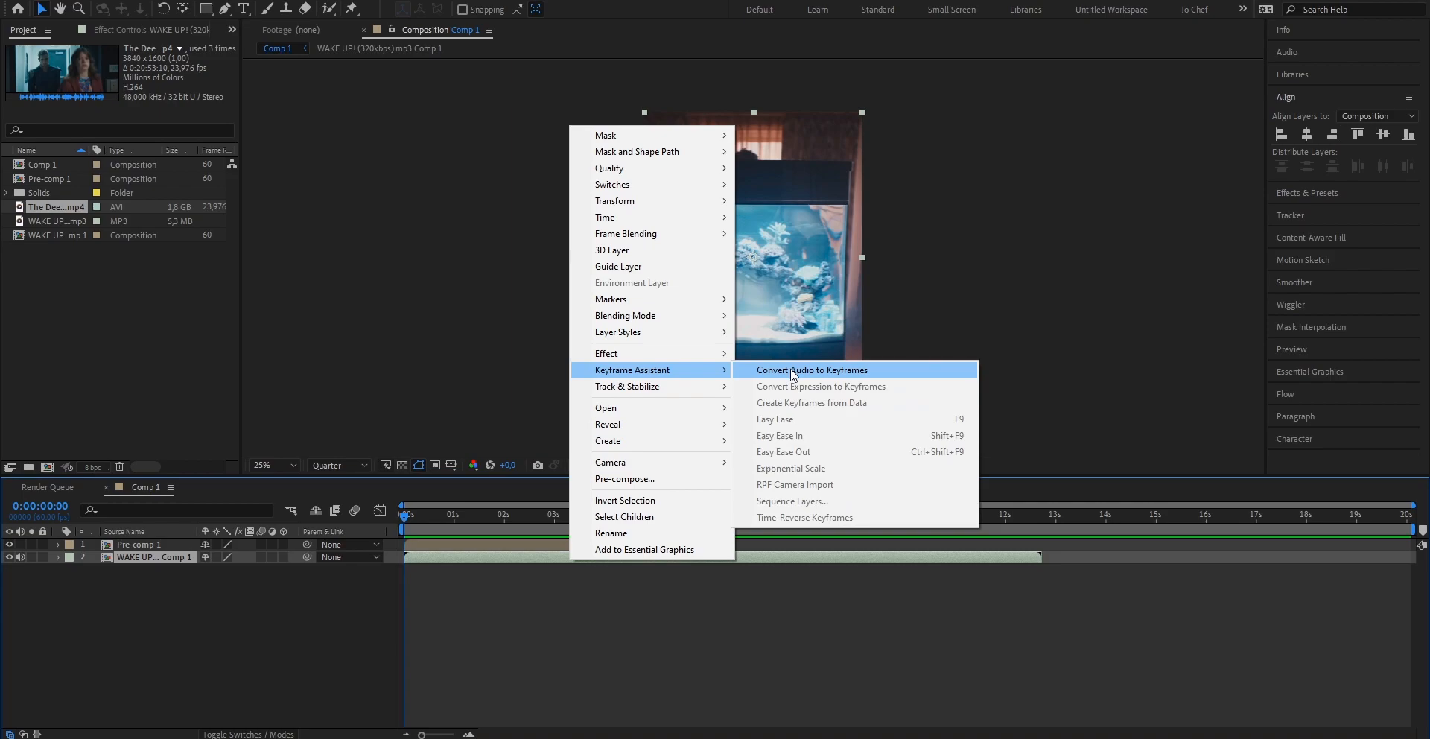
# - Convert the audio layer to keyframes, creating an Audio Amplitude layer with channel sliders
pyautogui.click(812, 369)
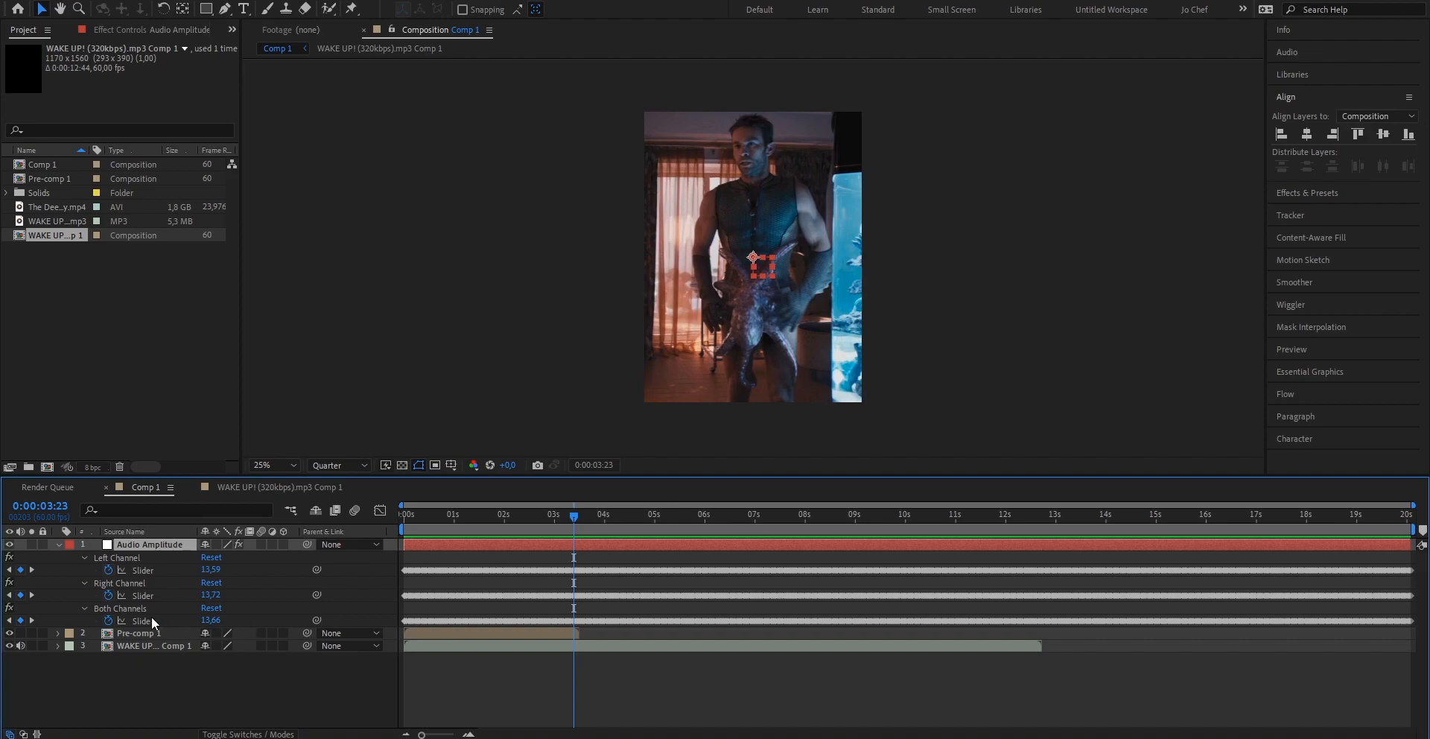
# - Show the Both Channels amplitude keyframes in the Graph Editor, zoomed around 0:00:03:30
pyautogui.click(354, 511)
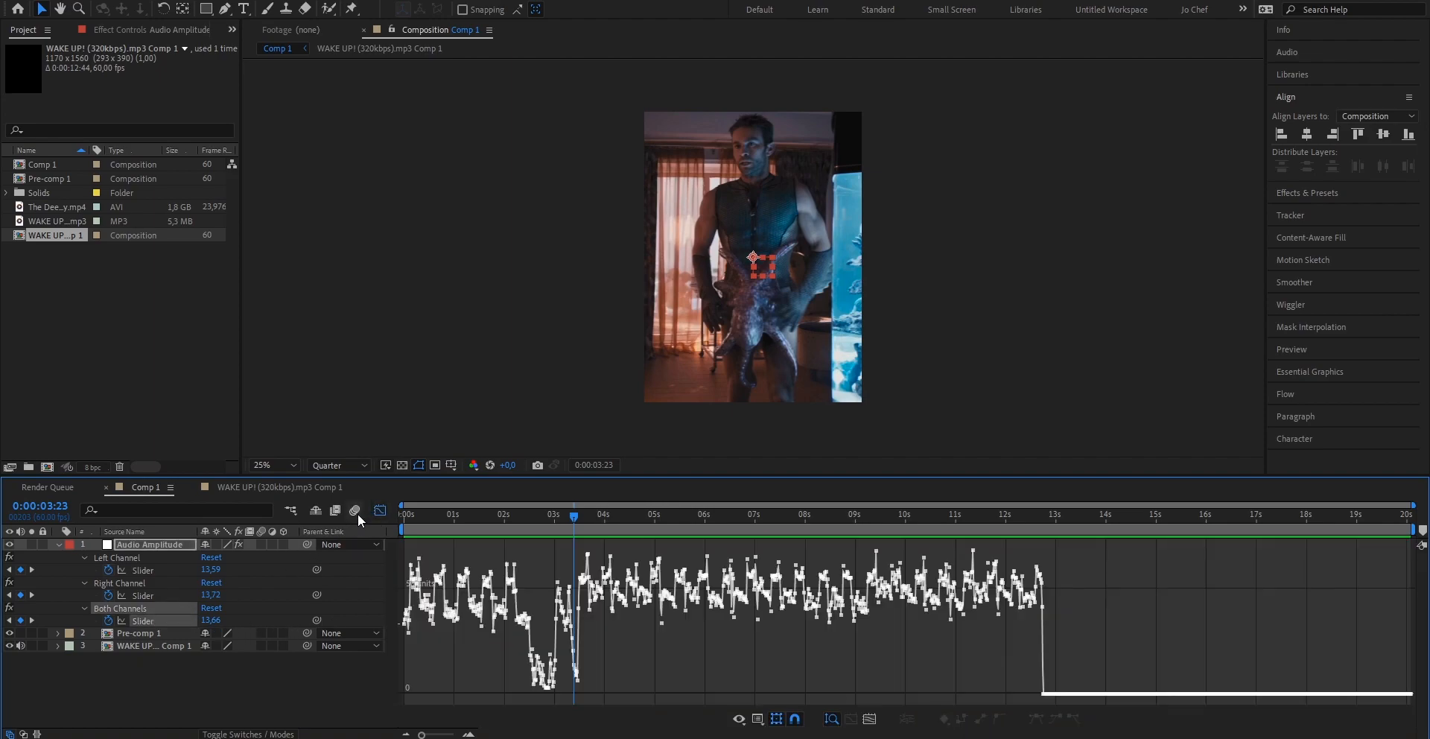
pyautogui.moveTo(593, 563)
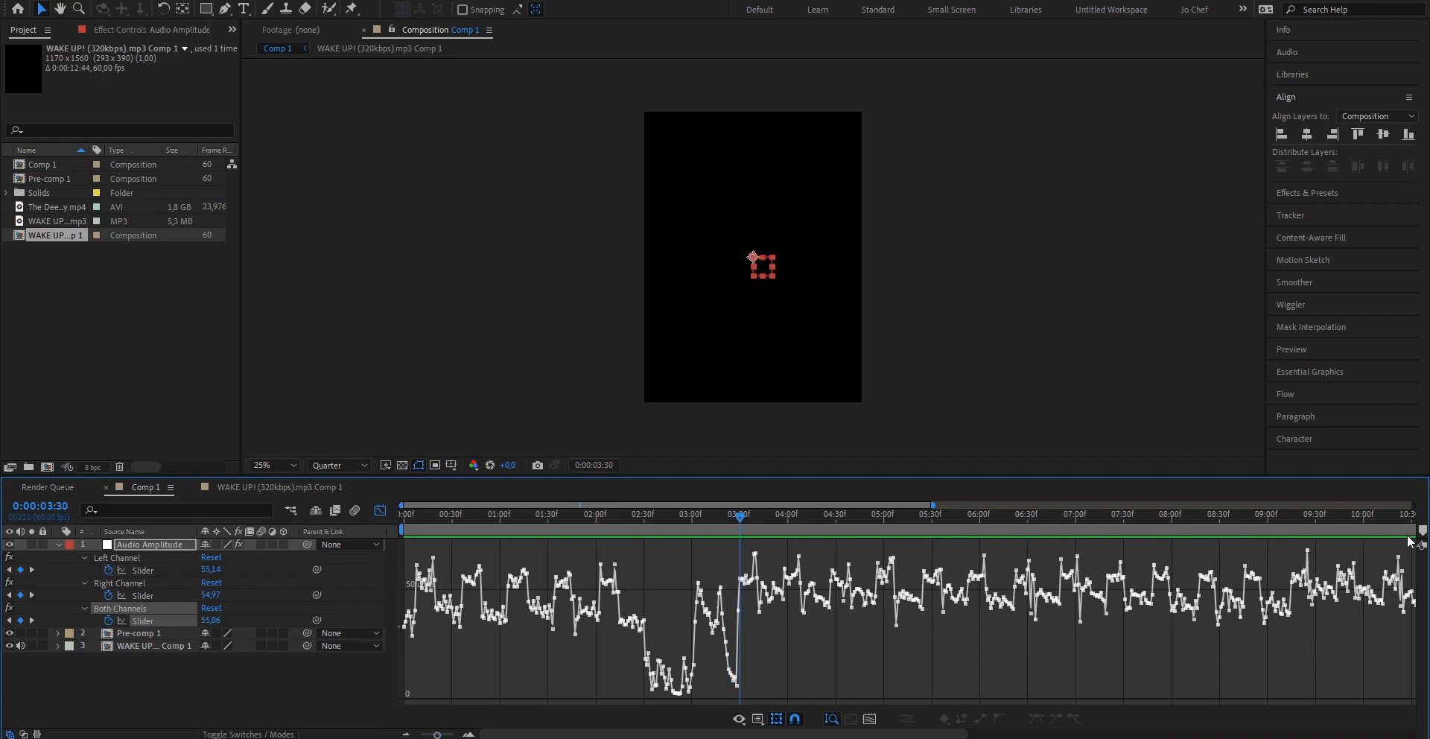
pyautogui.moveTo(1417, 538)
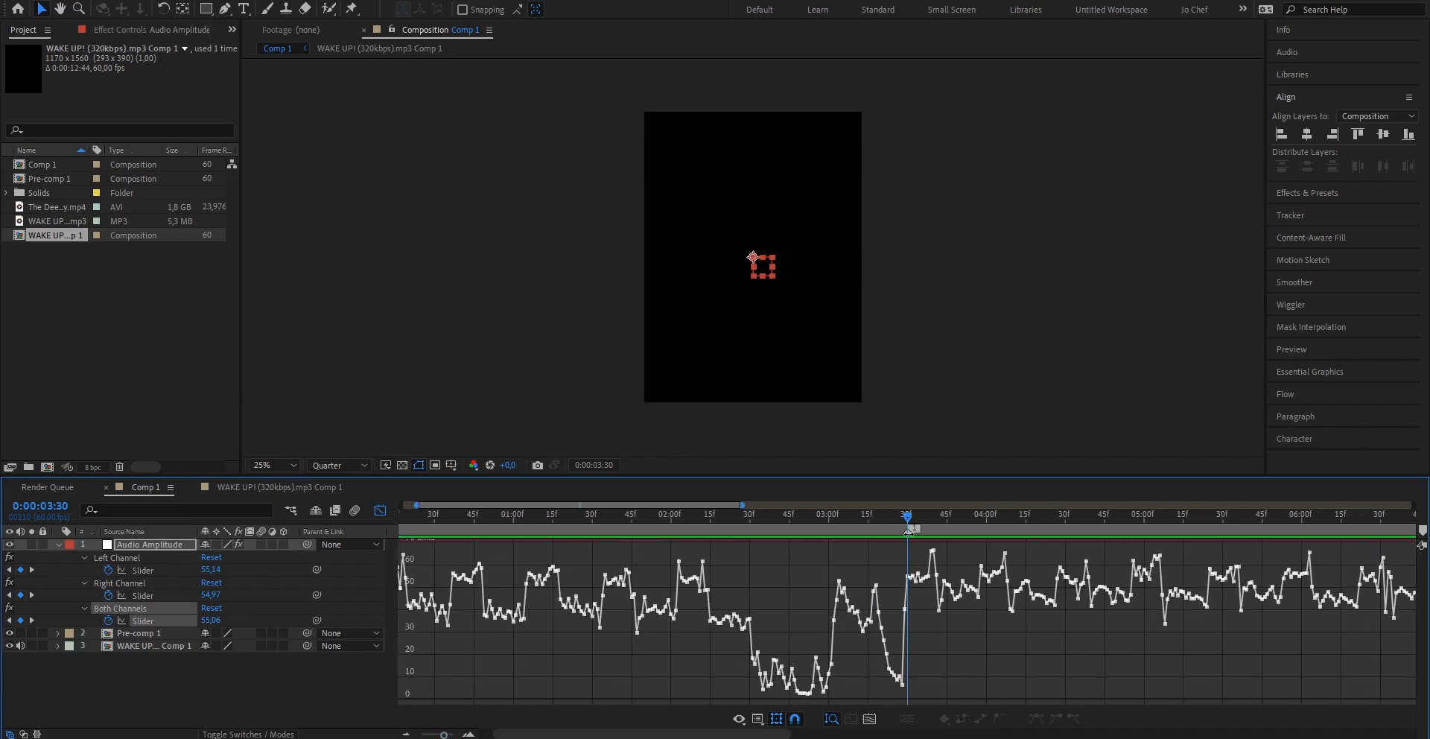
# - Add composition markers at the beat drops at 0:00:03:30 and 0:00:03:58
pyautogui.click(909, 548)
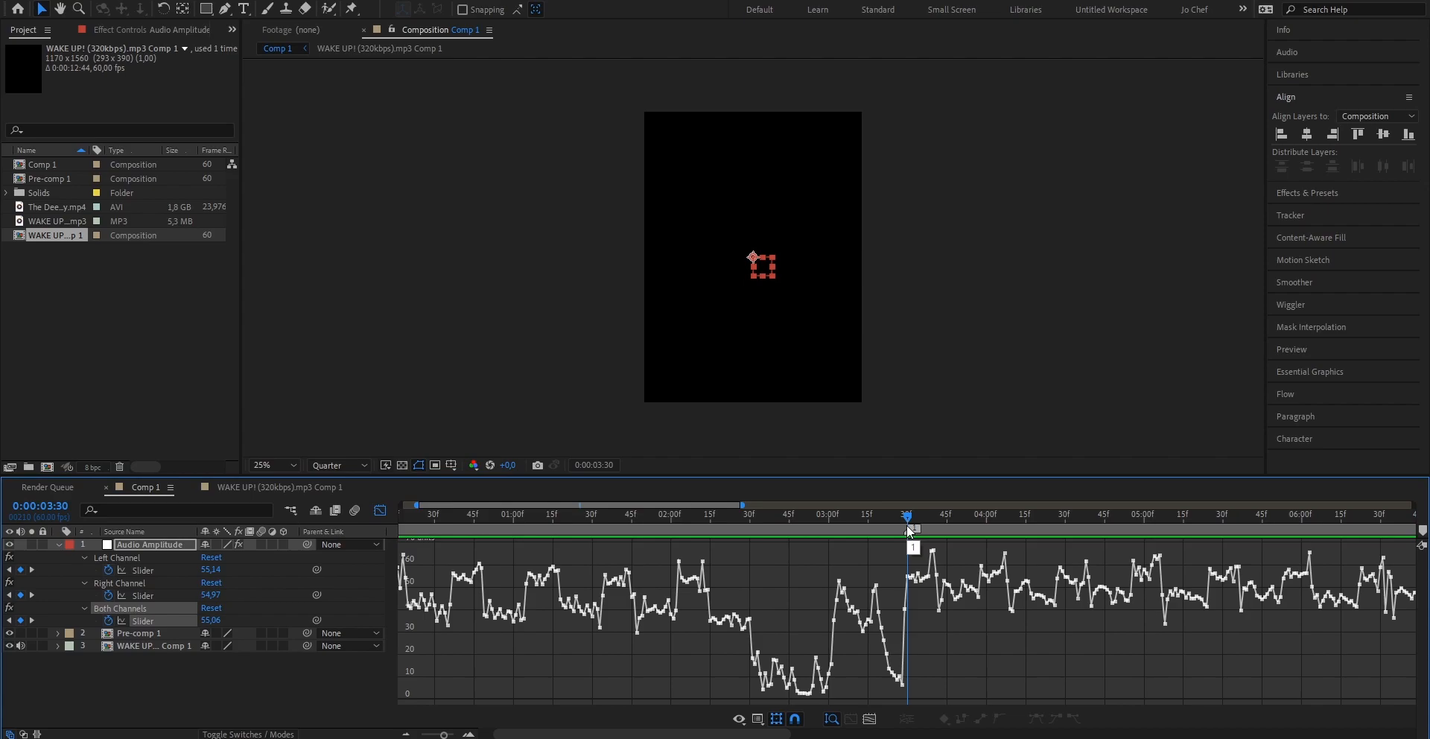
pyautogui.moveTo(979, 529)
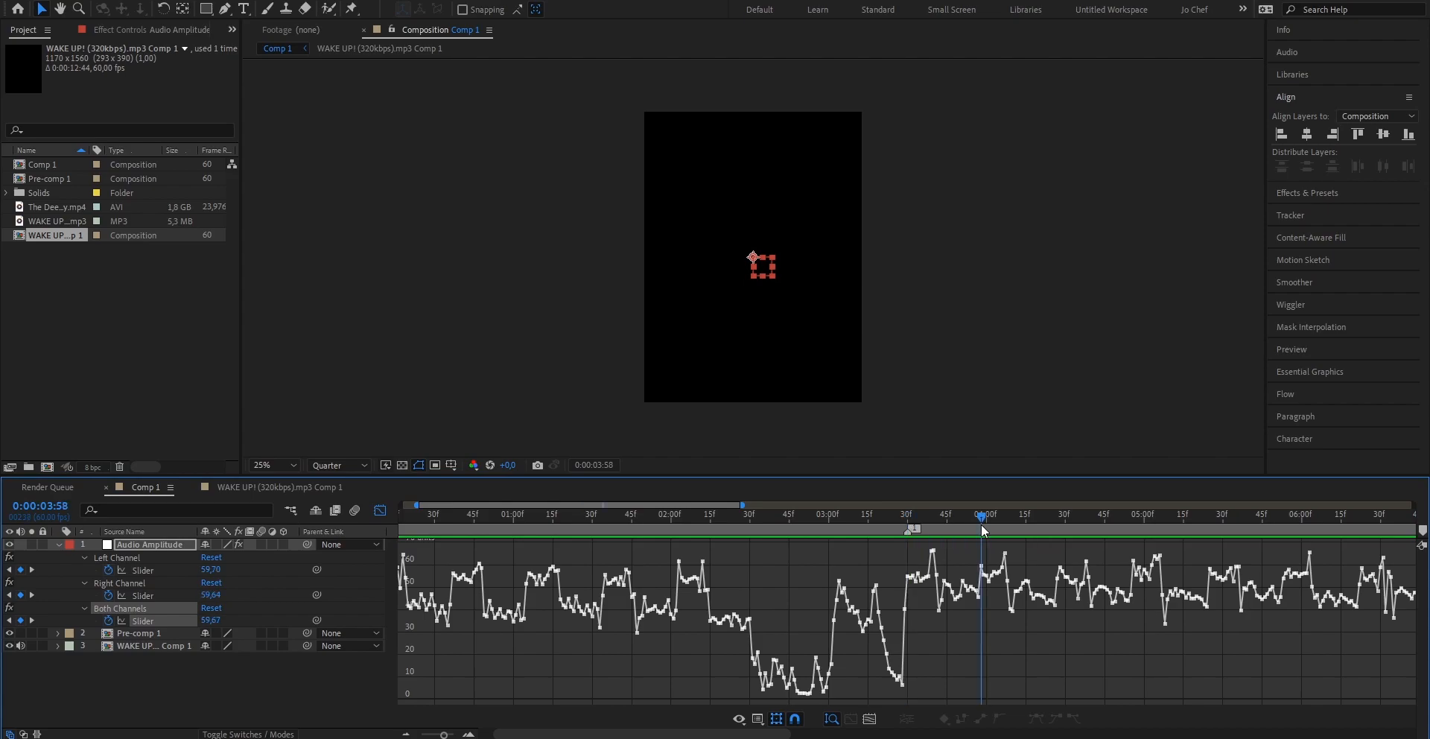
pyautogui.click(1056, 525)
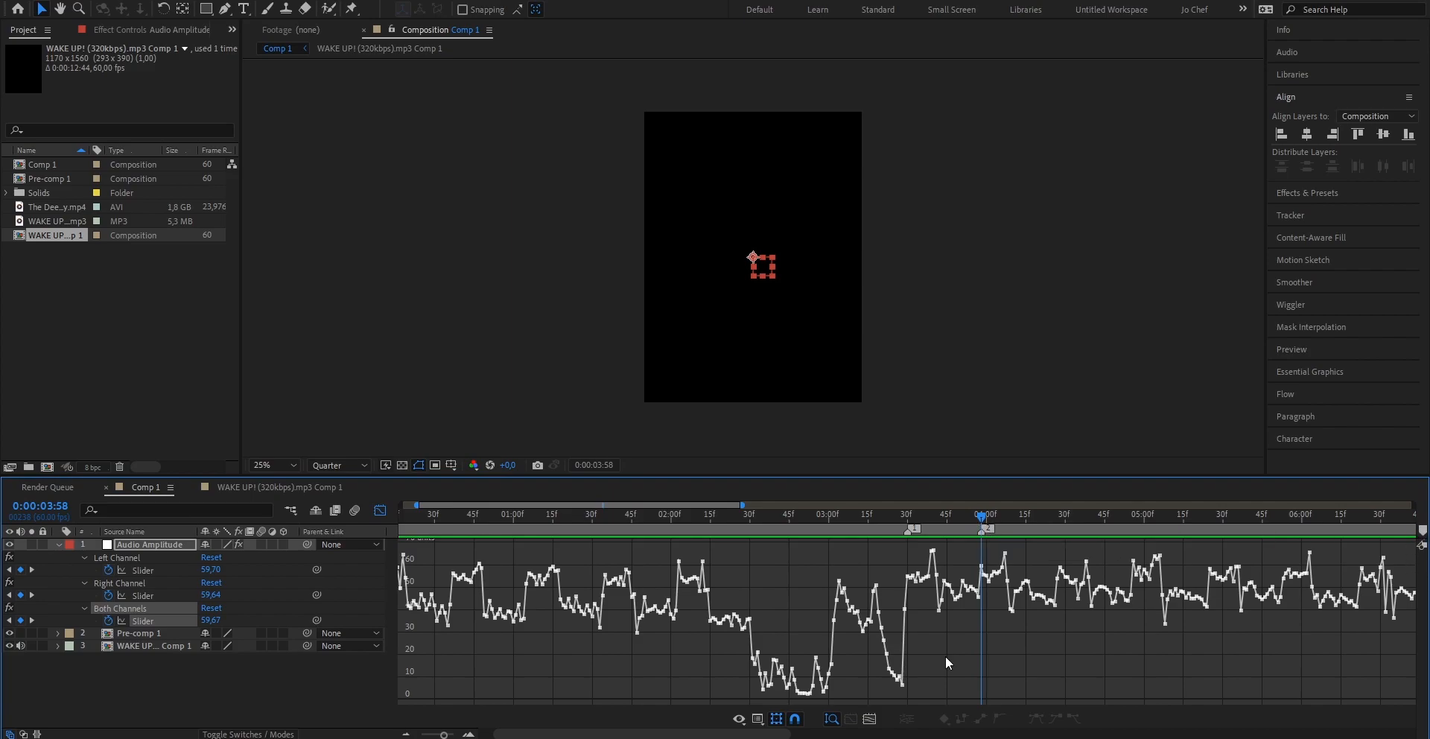
pyautogui.moveTo(996, 605)
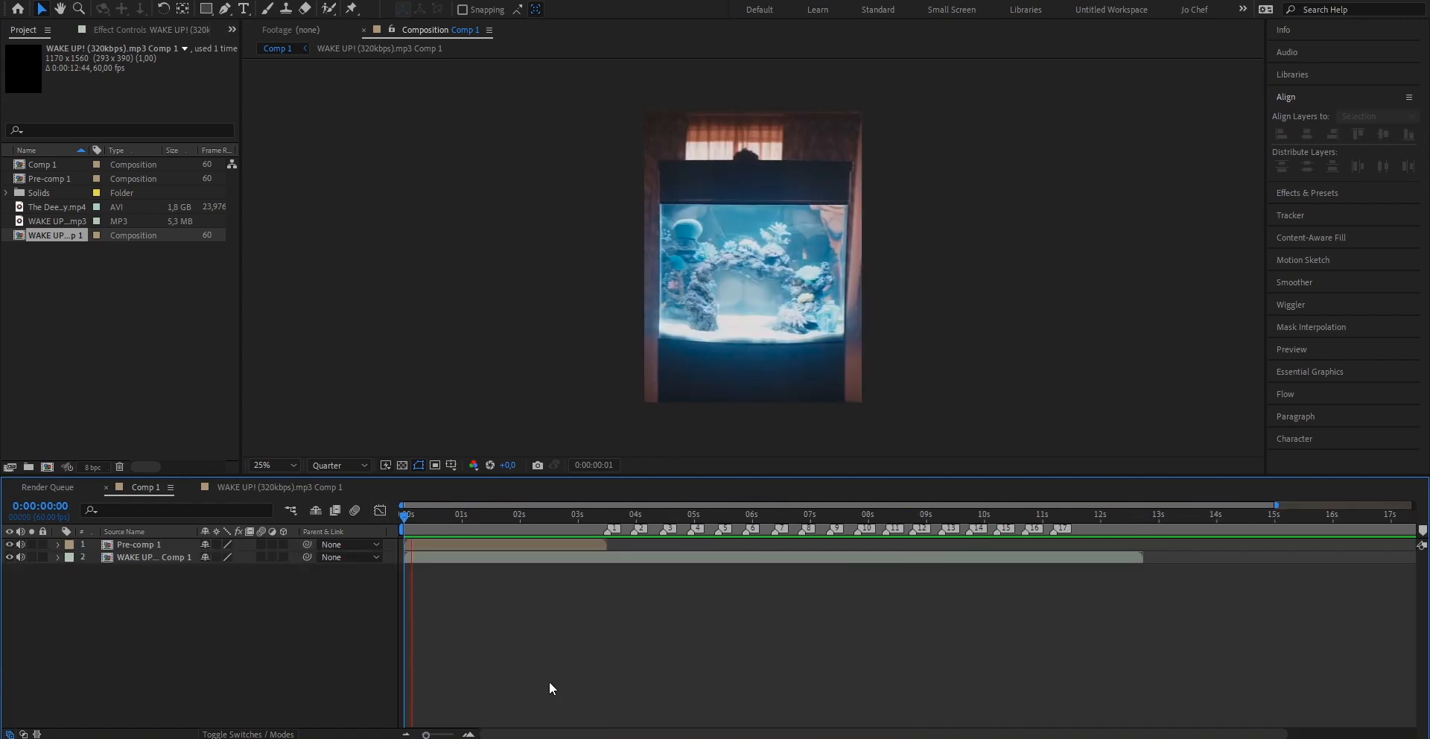
# - Add markers at the remaining amplitude peaks up to about 11 seconds
pyautogui.click(525, 514)
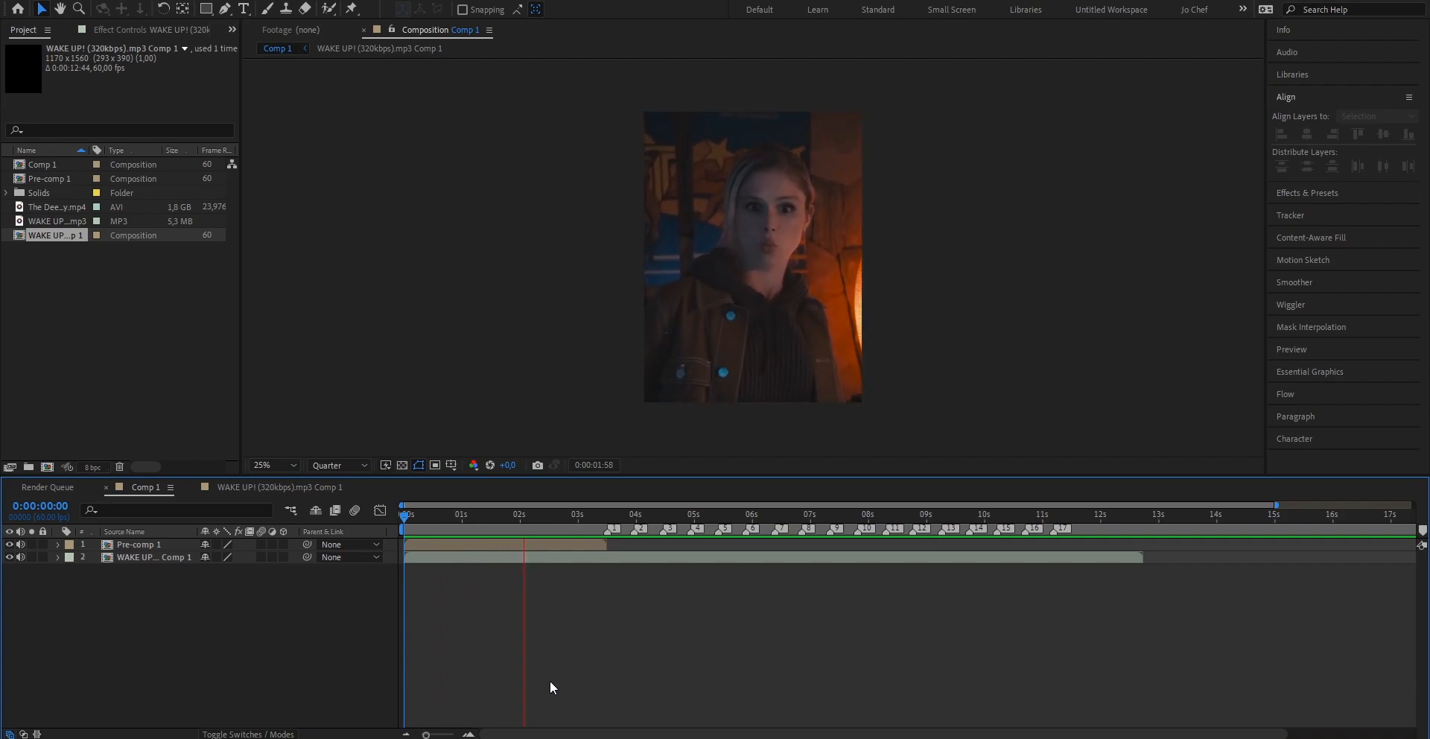
pyautogui.click(641, 514)
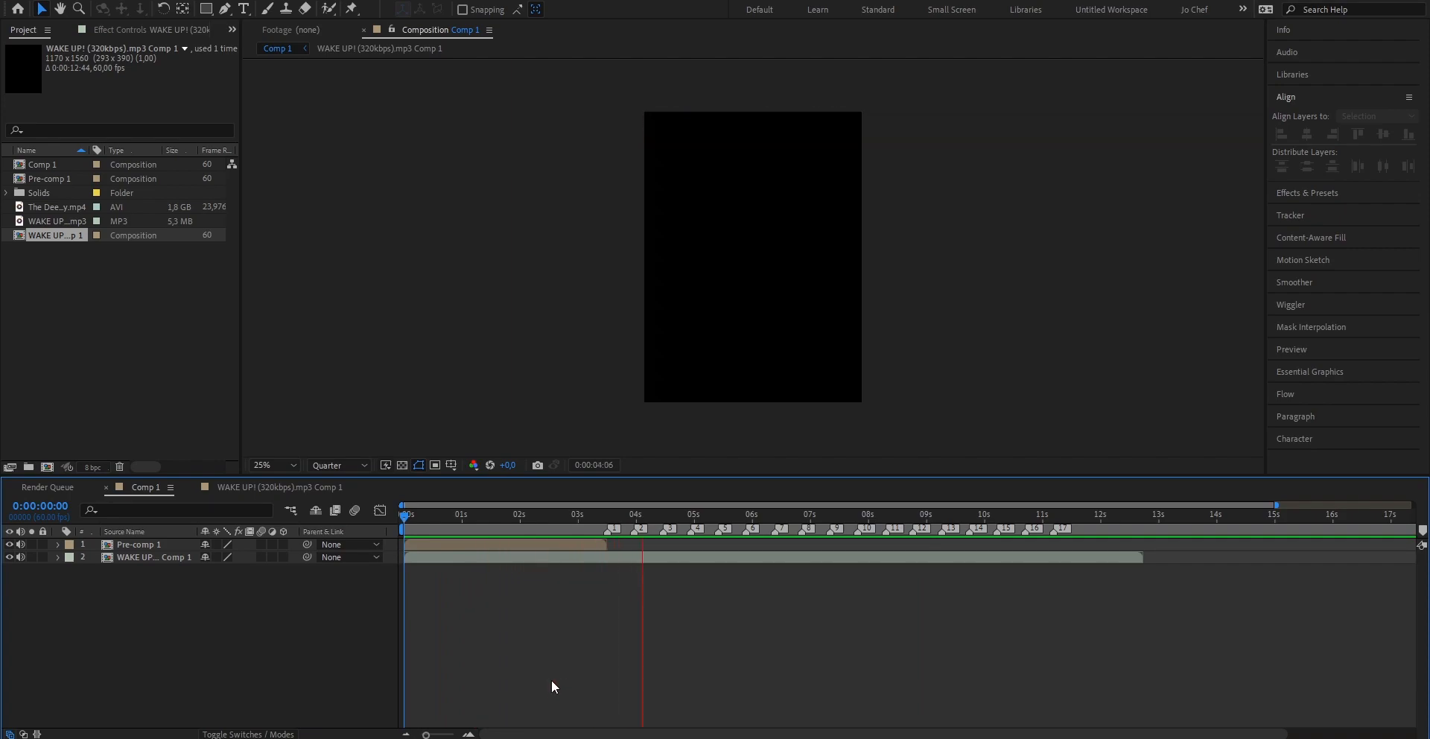
pyautogui.click(751, 514)
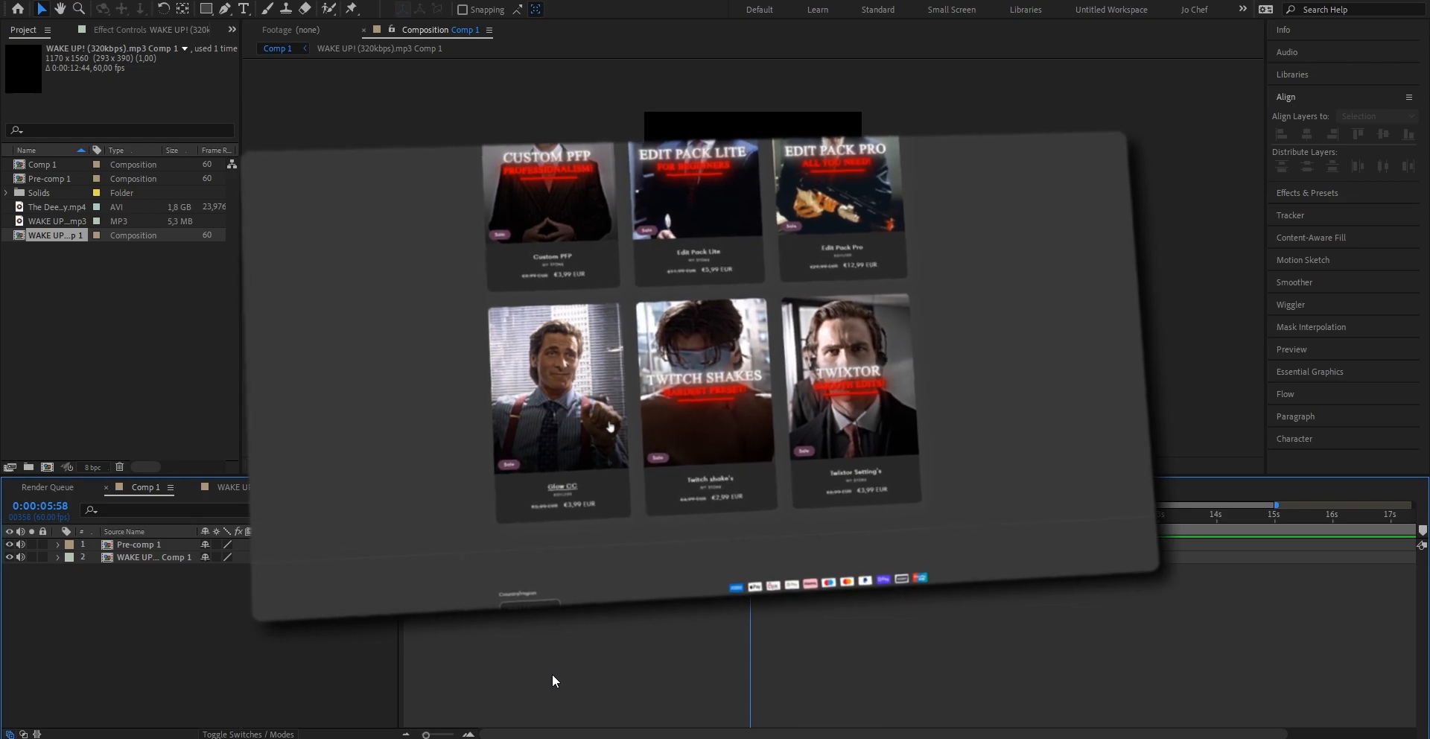
pyautogui.click(561, 388)
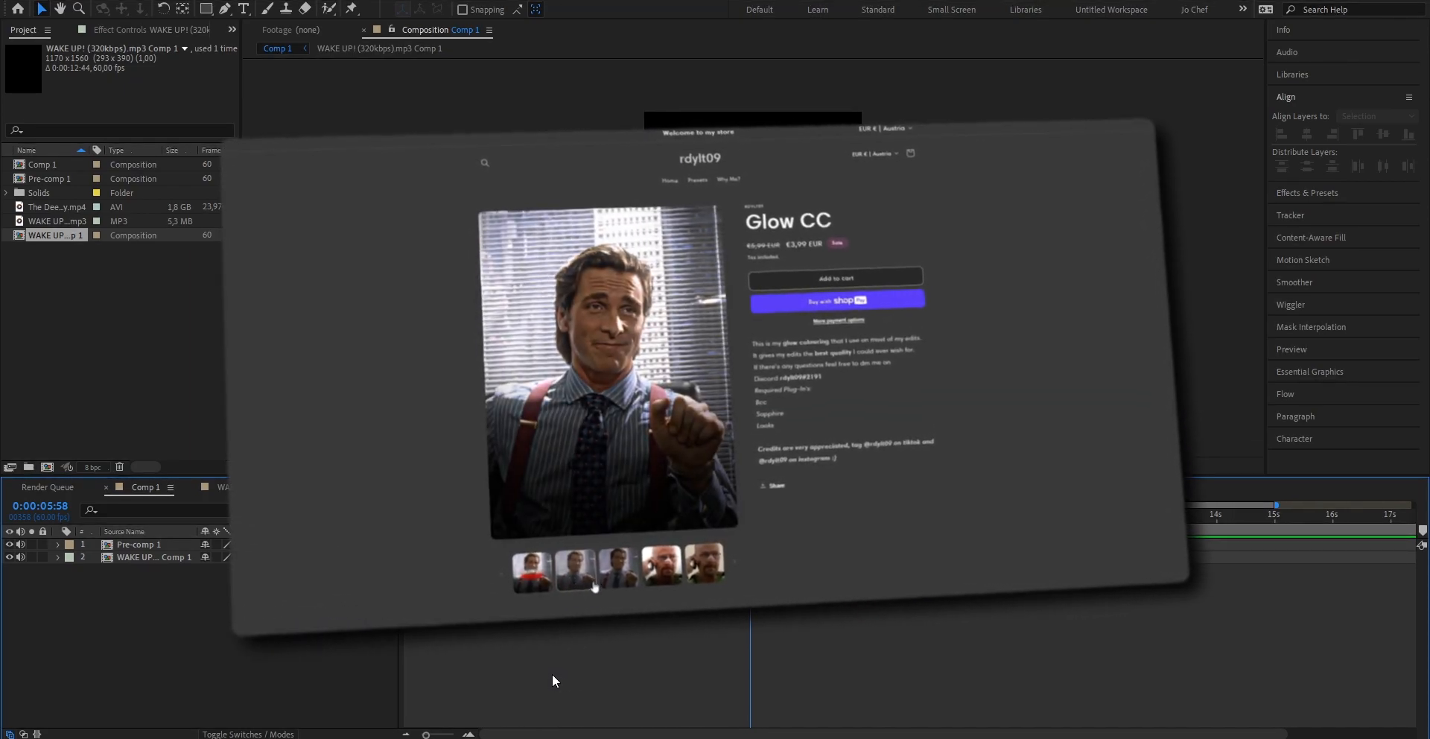
pyautogui.click(661, 570)
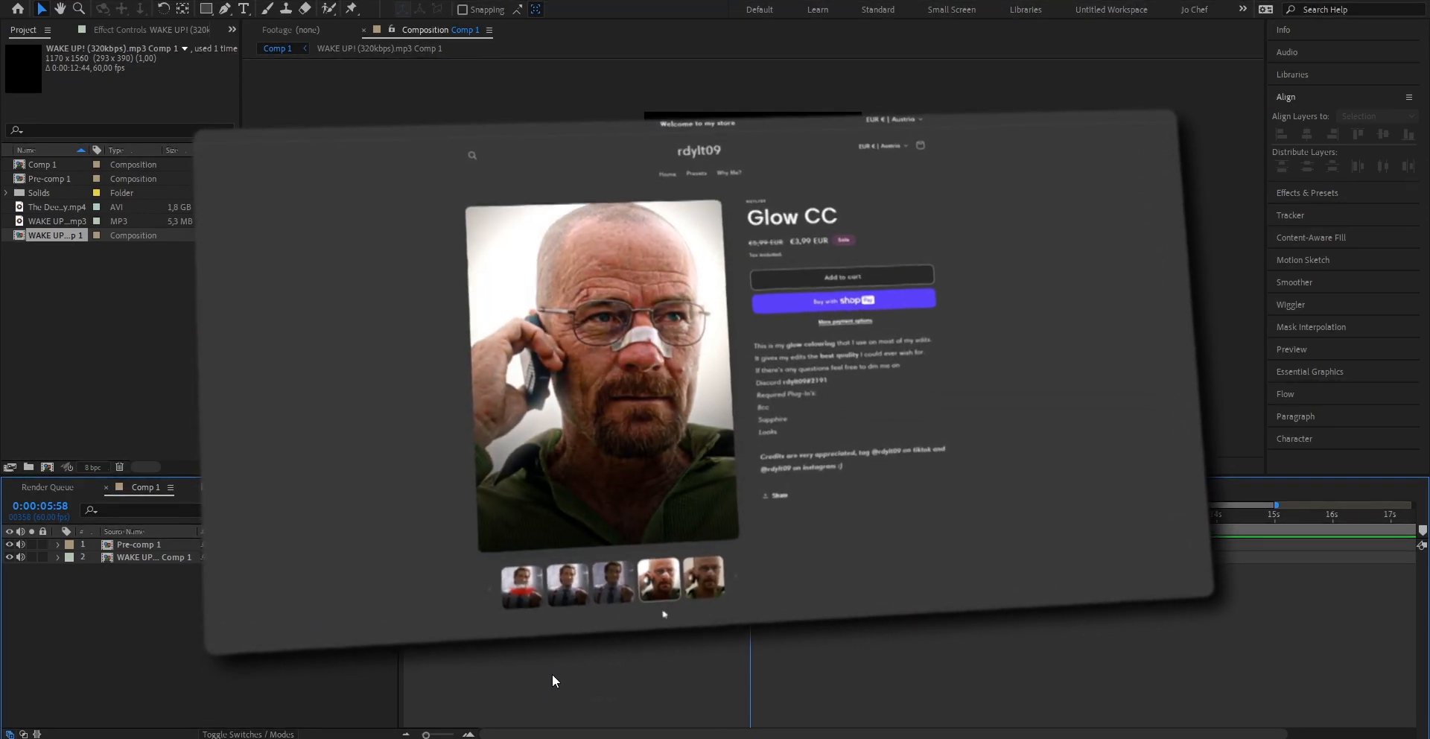